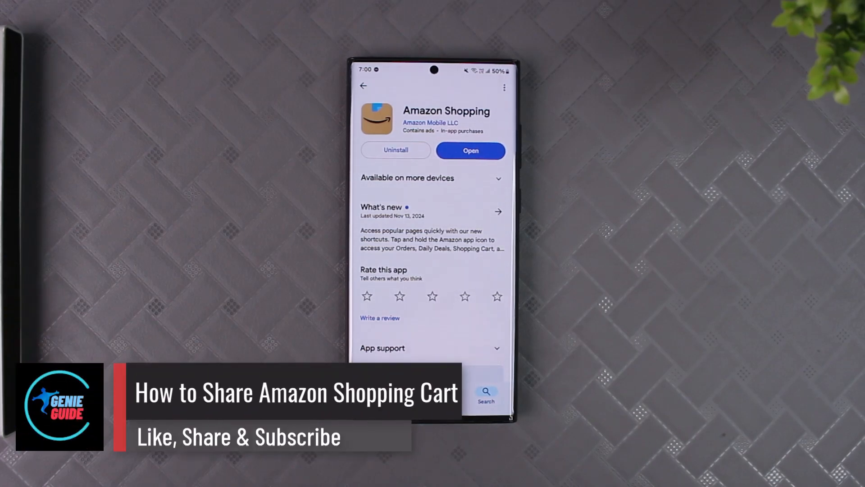
- Launch Amazon Shopping from its Play Store page and head to the cart
click(470, 150)
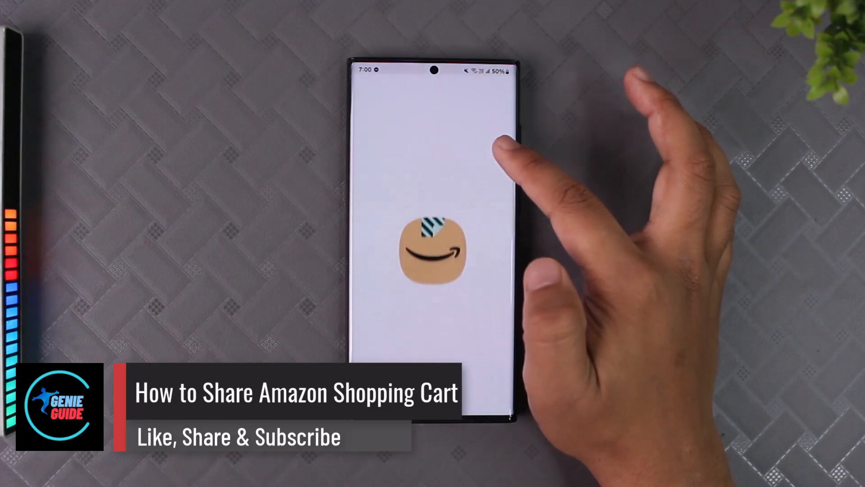
click(435, 249)
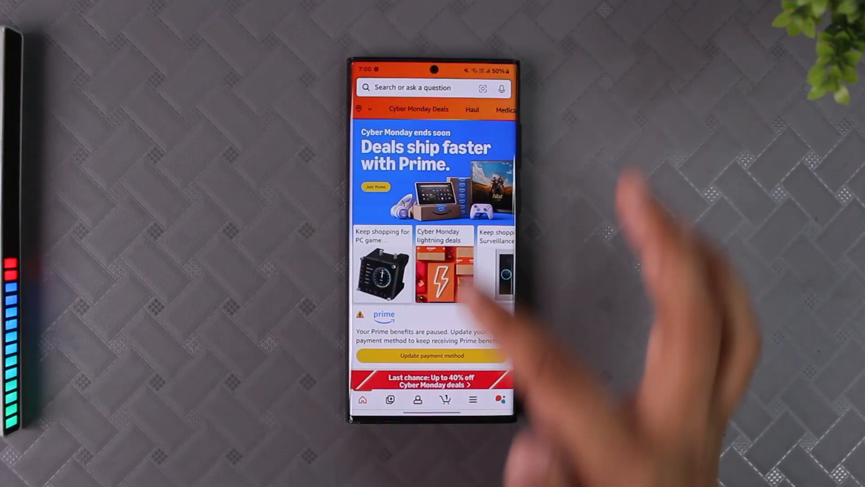
click(445, 399)
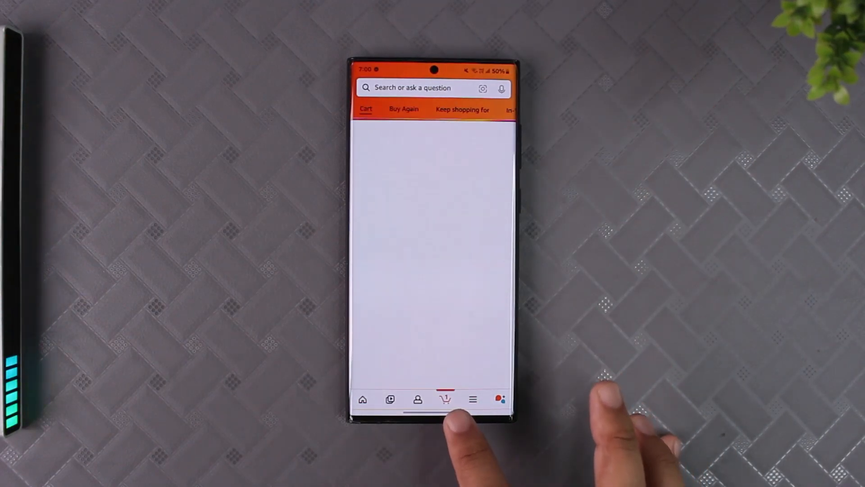
- Scroll through the cart to view the Yiruma piano book
click(445, 399)
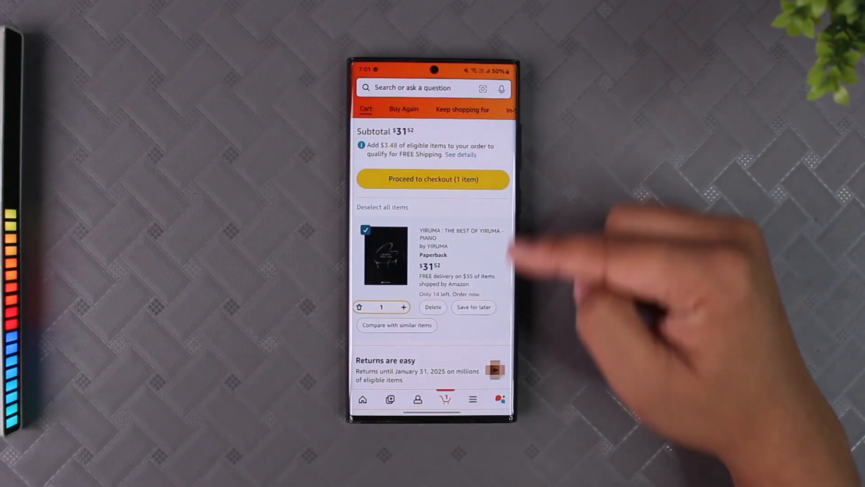
scroll(down, 3)
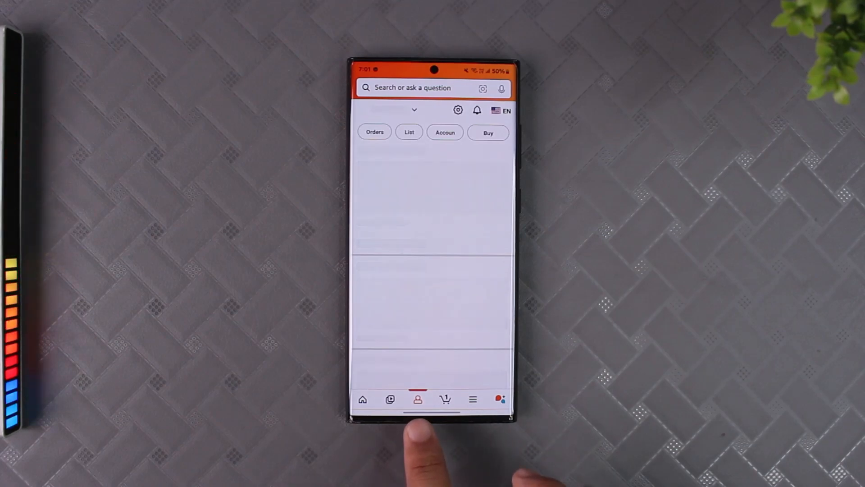
- From Lists, add a new private list called 'Shopping List'
click(417, 399)
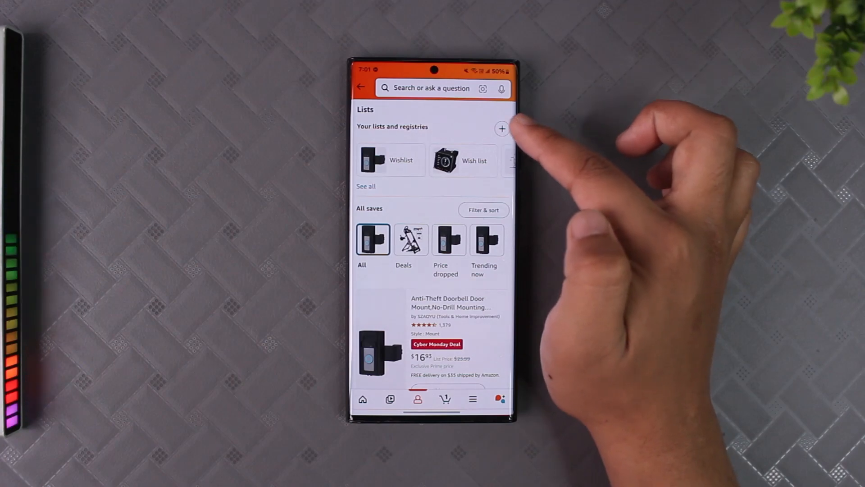
click(501, 128)
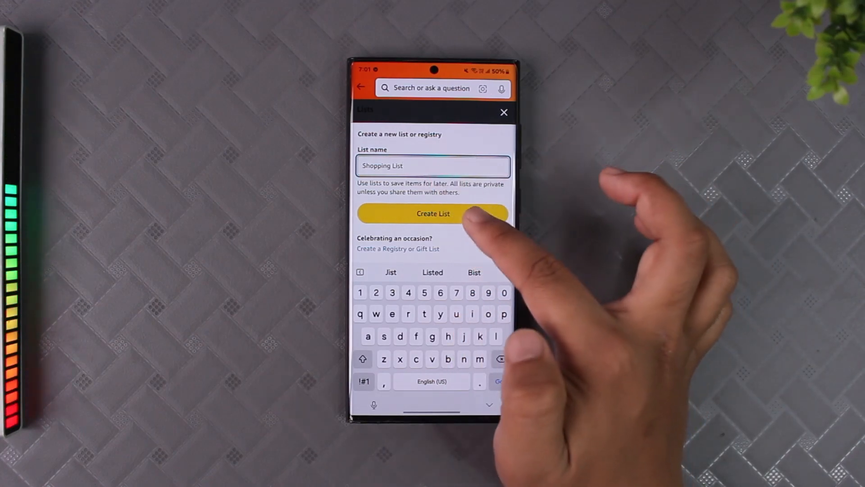
click(433, 214)
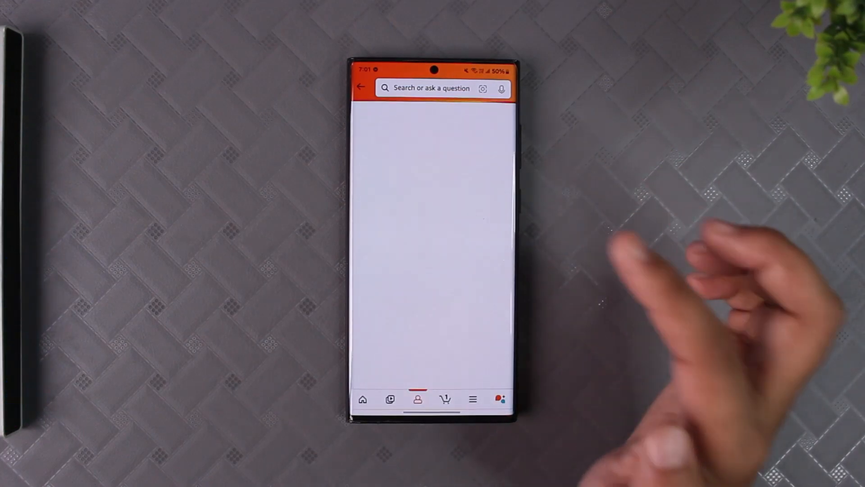
click(418, 399)
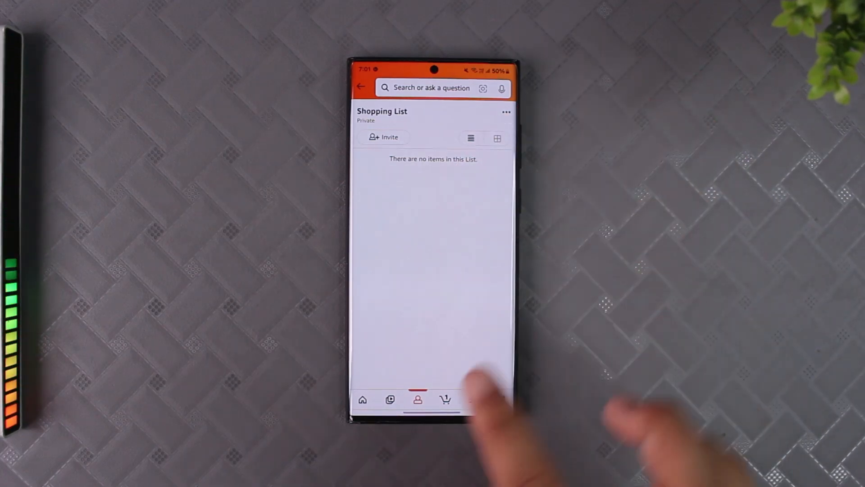
- Add the cart's Yiruma book to 'Shopping List' via Add to List
click(446, 399)
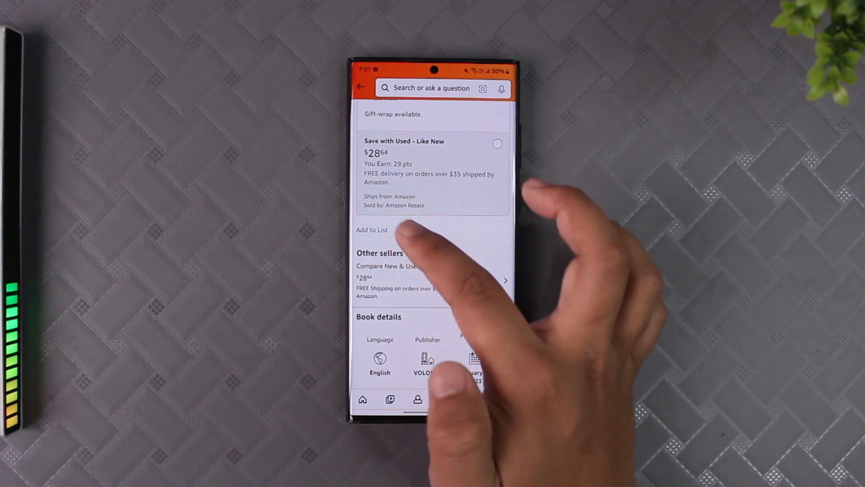
click(371, 229)
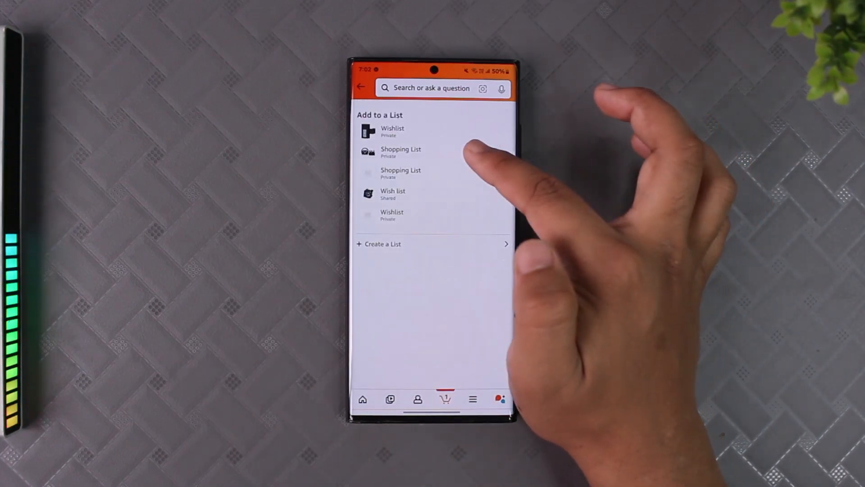
click(401, 151)
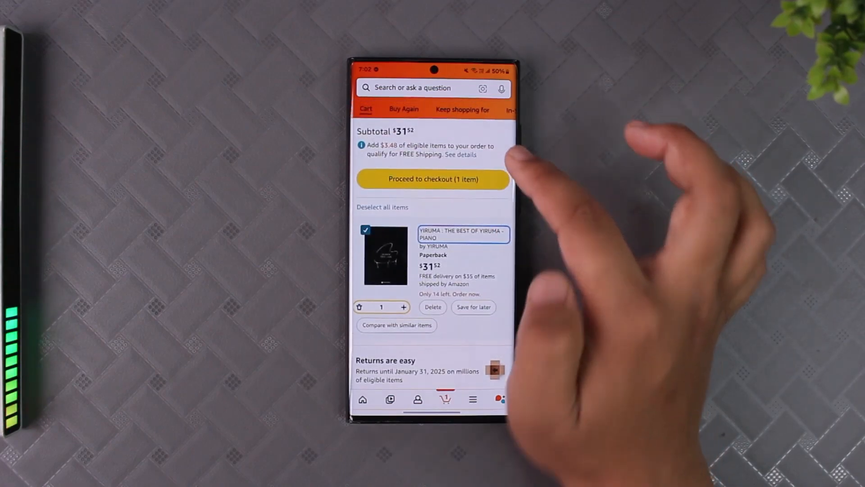
click(417, 399)
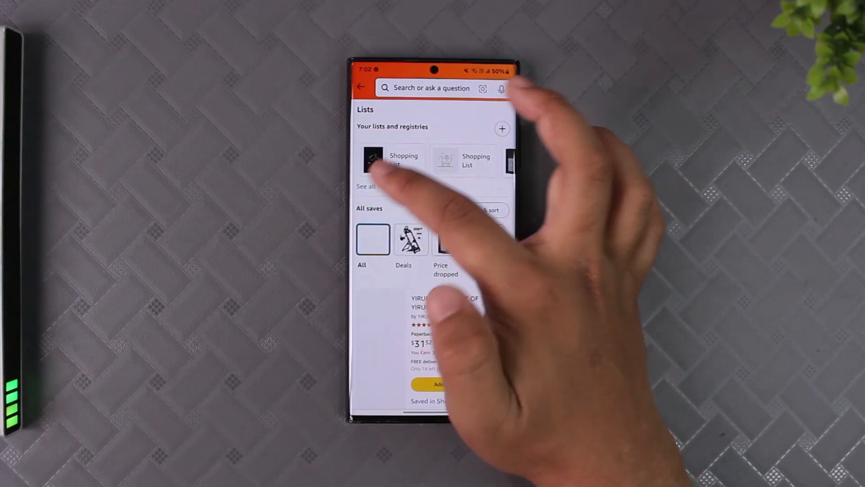
- Open 'Shopping List' and invite others with View and Edit access
click(389, 161)
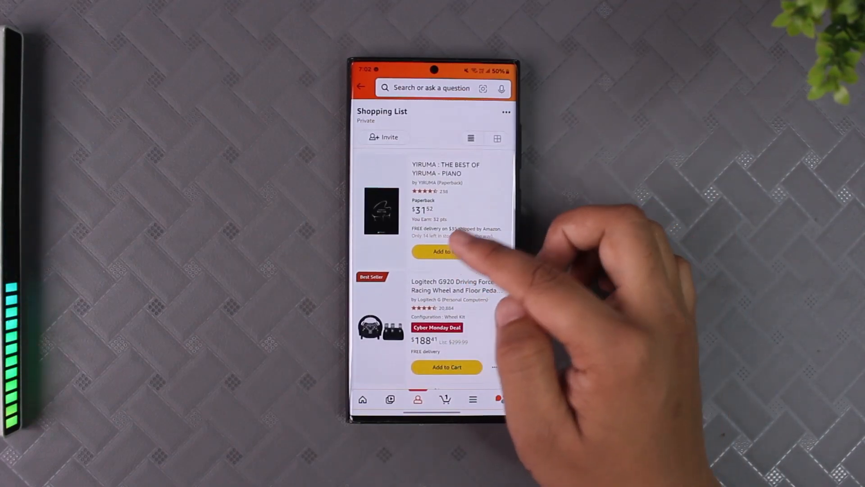
click(384, 137)
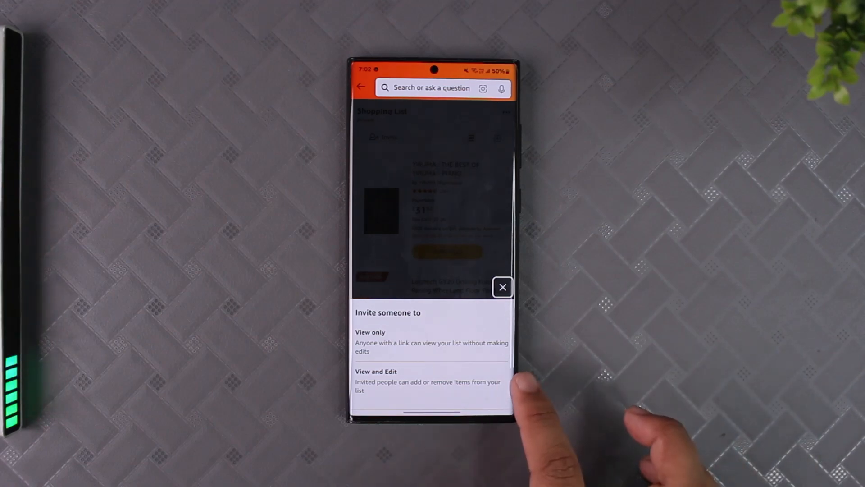
click(430, 379)
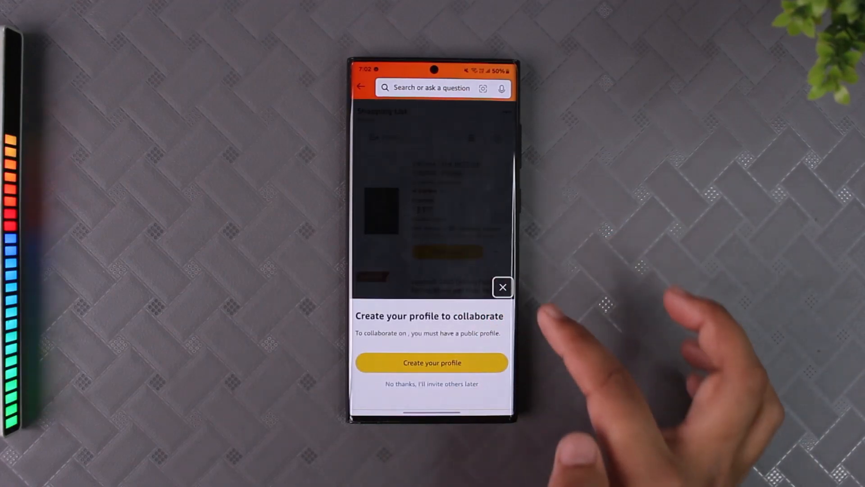